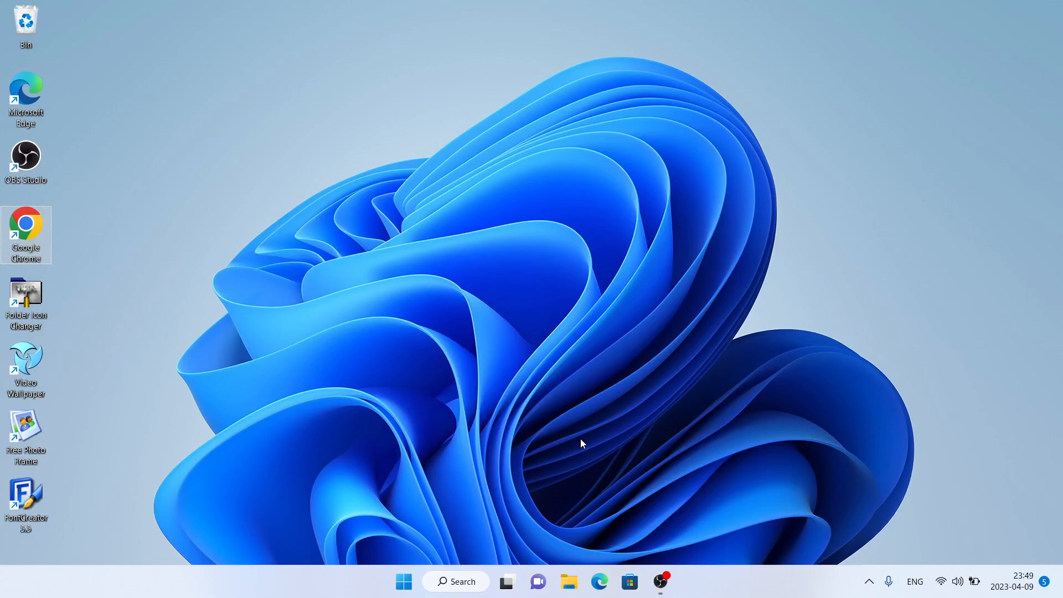
{"action": "mouse_move", "coordinate": [579, 413]}
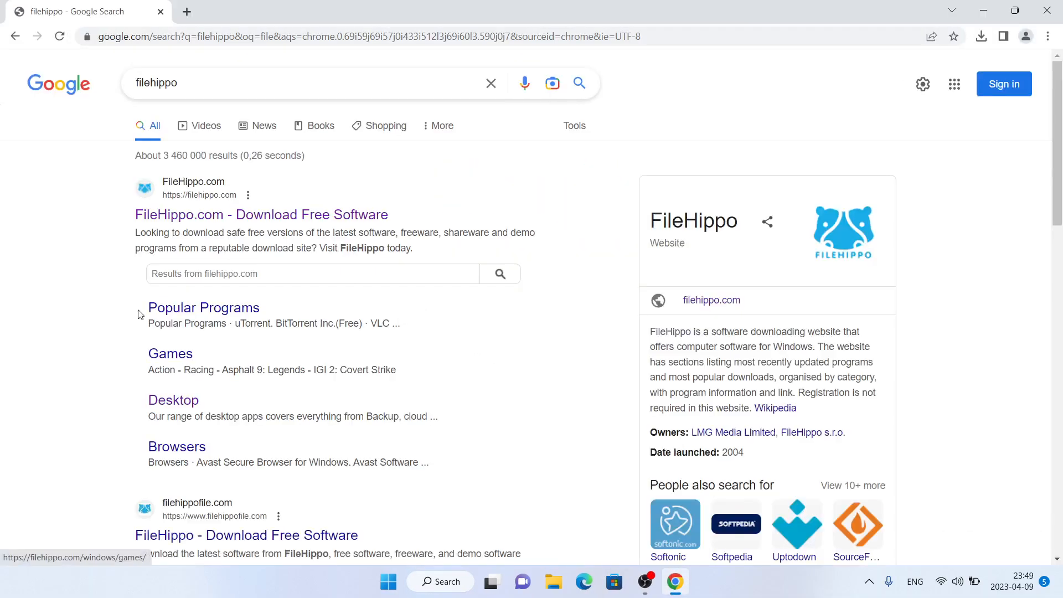
On FileHippo, search 'yahoo widget engine' and reach the Yahoo! Widget Engine page.
{"action": "left_click", "coordinate": [262, 214]}
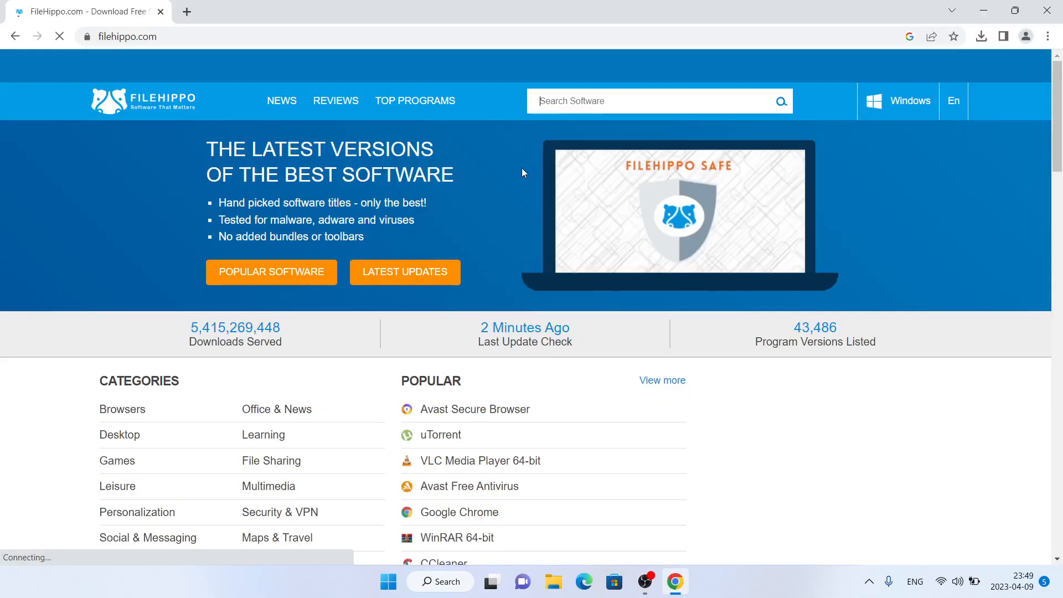
{"action": "type", "text": "yahoo"}
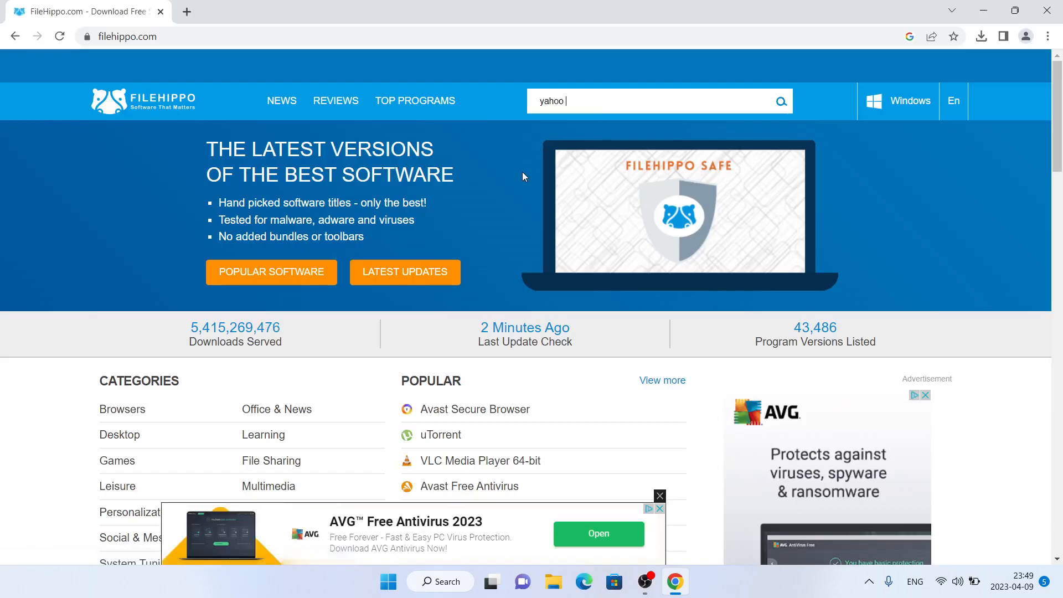
{"action": "type", "text": "w"}
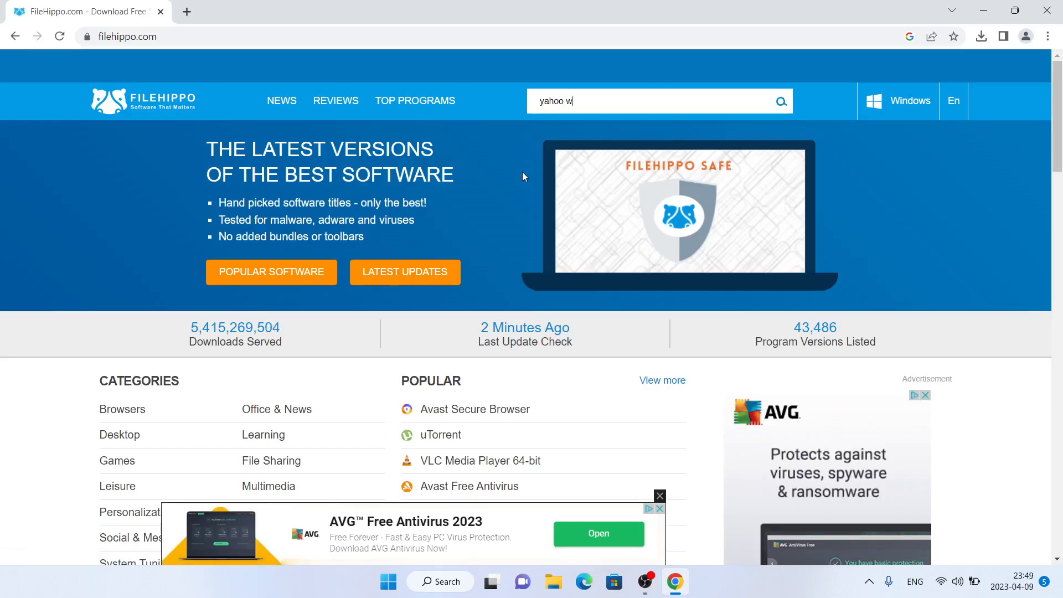
{"action": "type", "text": "idget"}
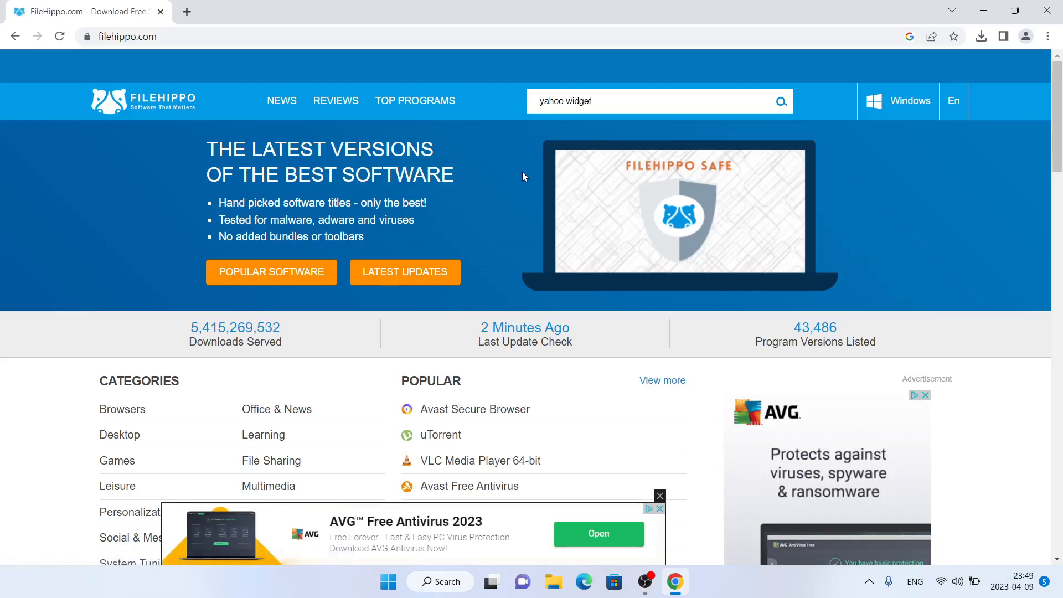
{"action": "type", "text": "engine"}
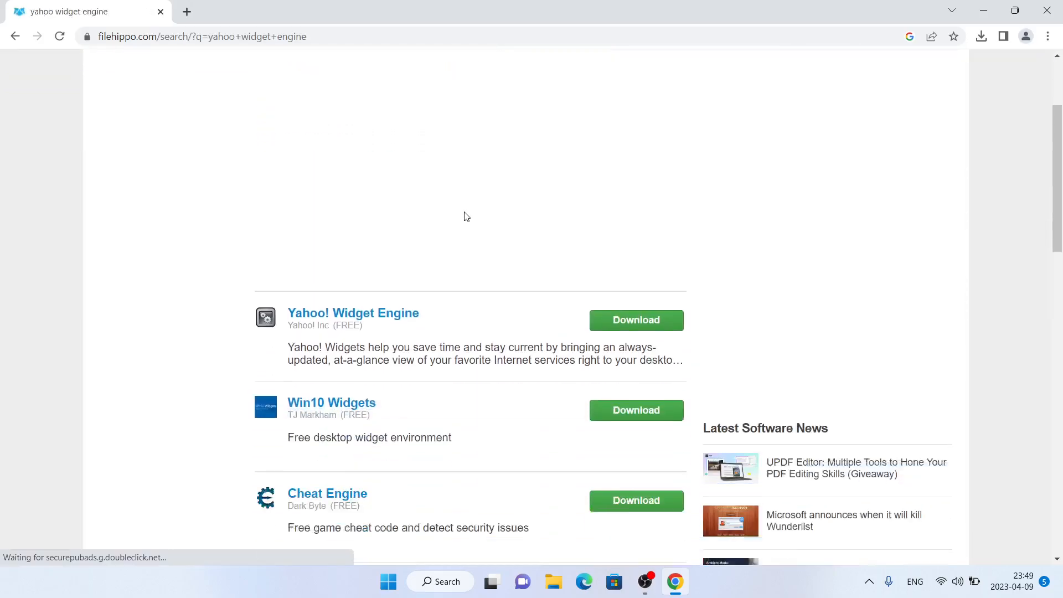
{"action": "scroll", "scroll_direction": "down", "scroll_amount": 3}
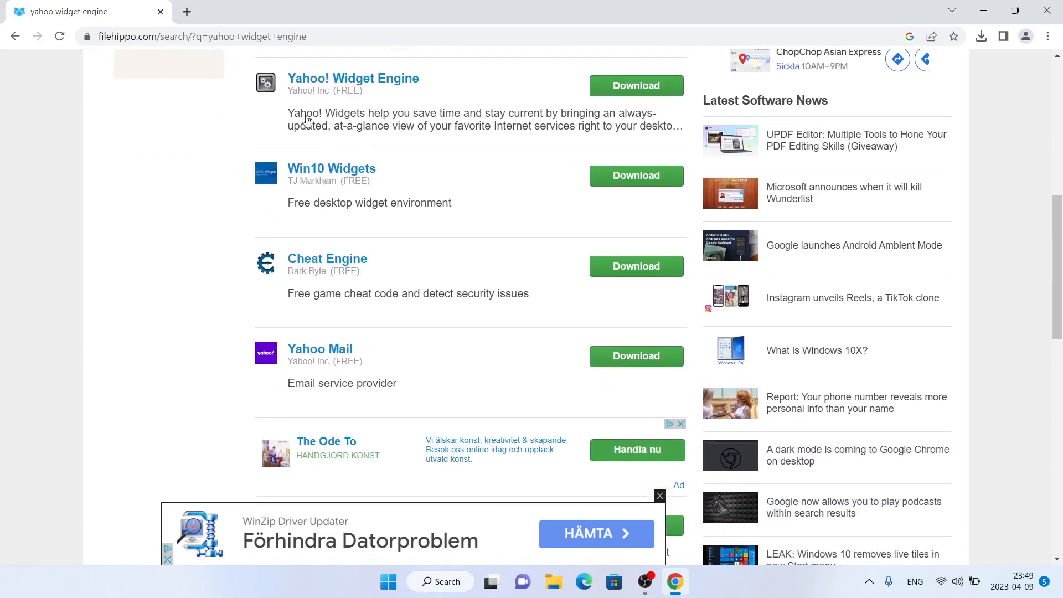
{"action": "left_click", "coordinate": [636, 175]}
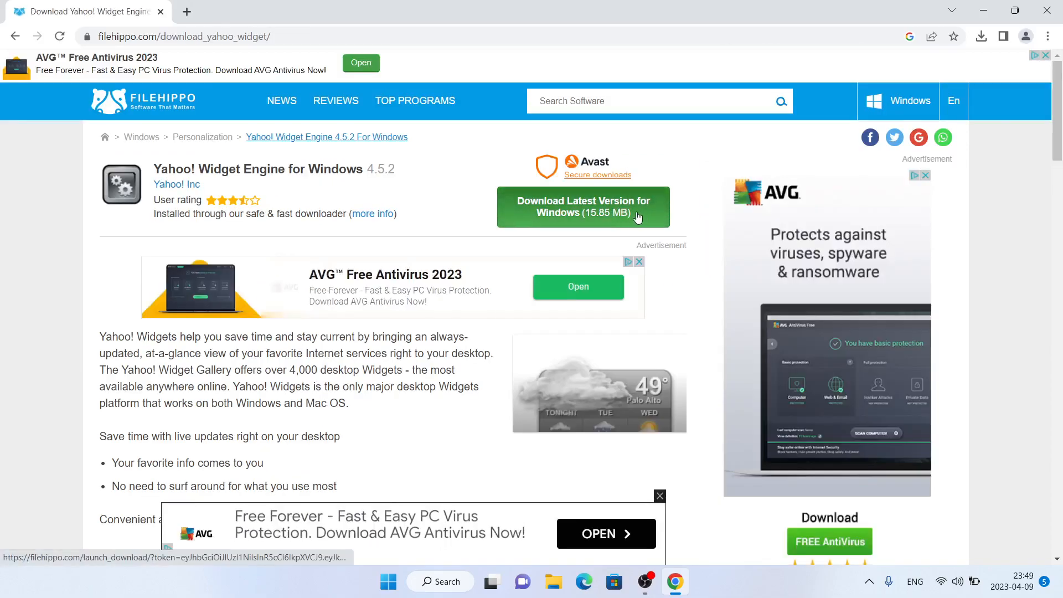
Download the latest Windows version of Yahoo! Widget Engine, leaving a new tab ready.
{"action": "left_click", "coordinate": [583, 207]}
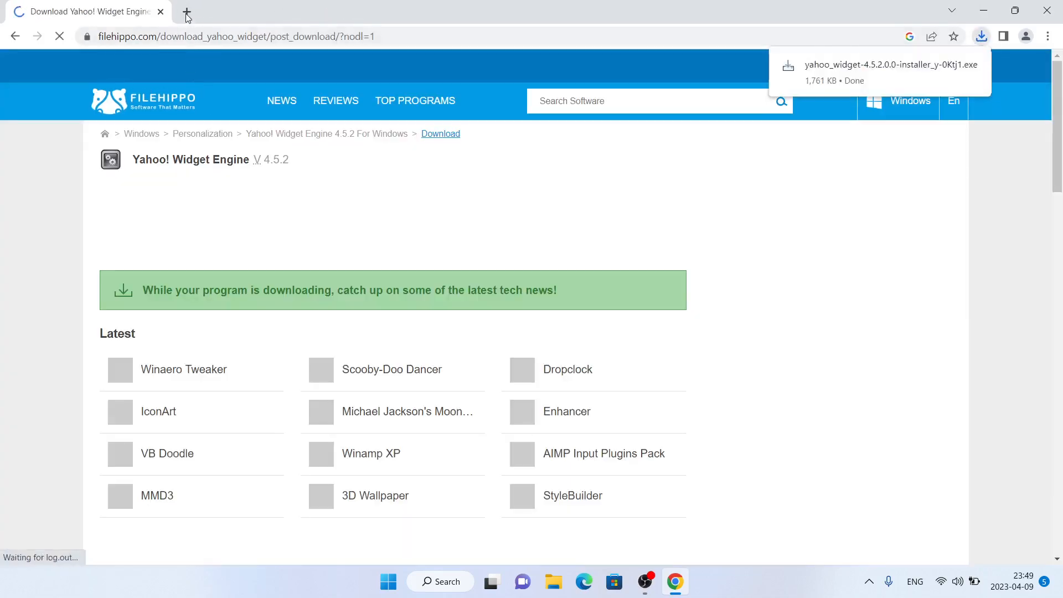
{"action": "left_click", "coordinate": [186, 11]}
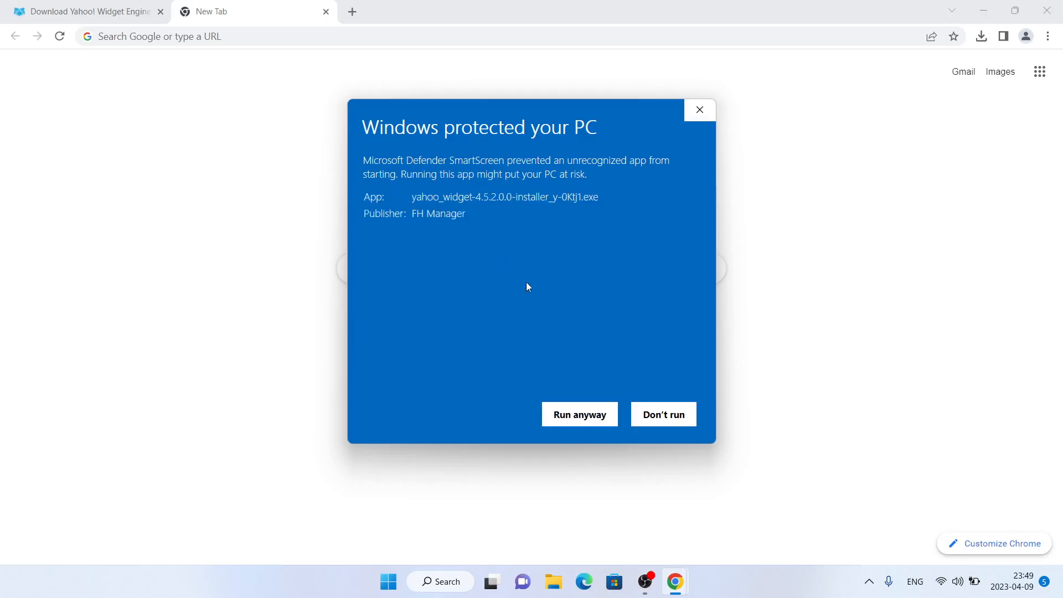
Allow the SmartScreen-blocked Yahoo! Widget Engine installer to run anyway.
{"action": "left_click", "coordinate": [699, 109]}
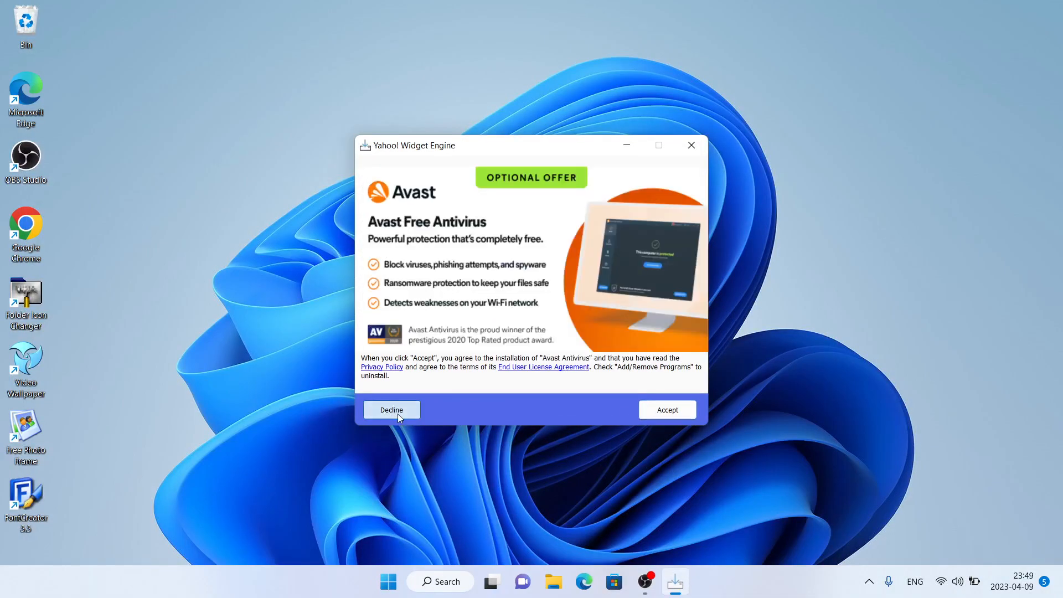
Decline the Avast Free Antivirus offer and run the downloaded Yahoo! Widget Engine setup.
{"action": "left_click", "coordinate": [391, 410]}
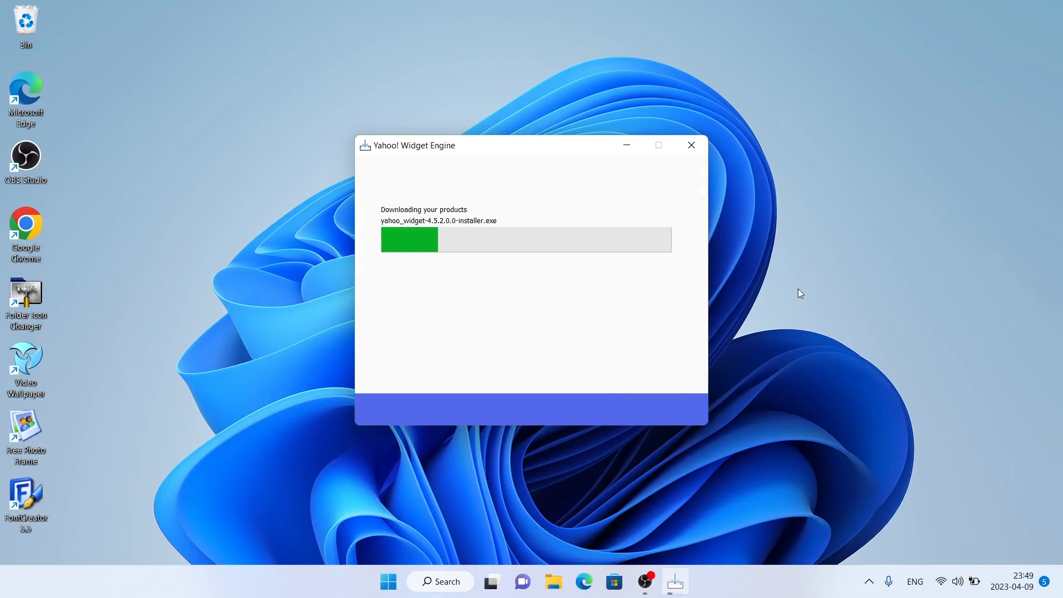
{"action": "mouse_move", "coordinate": [783, 300]}
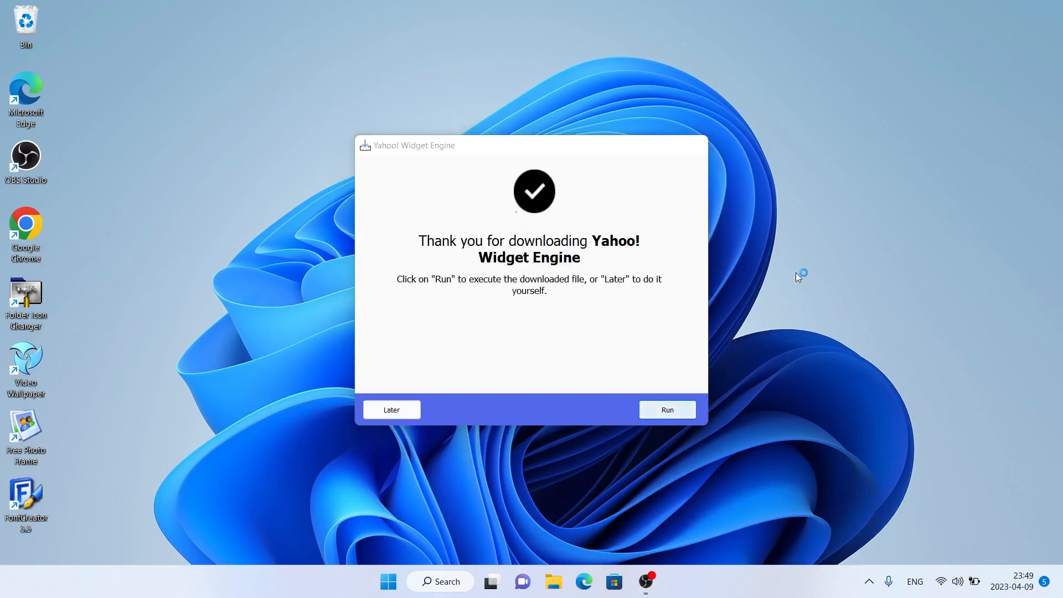
{"action": "left_click", "coordinate": [666, 410]}
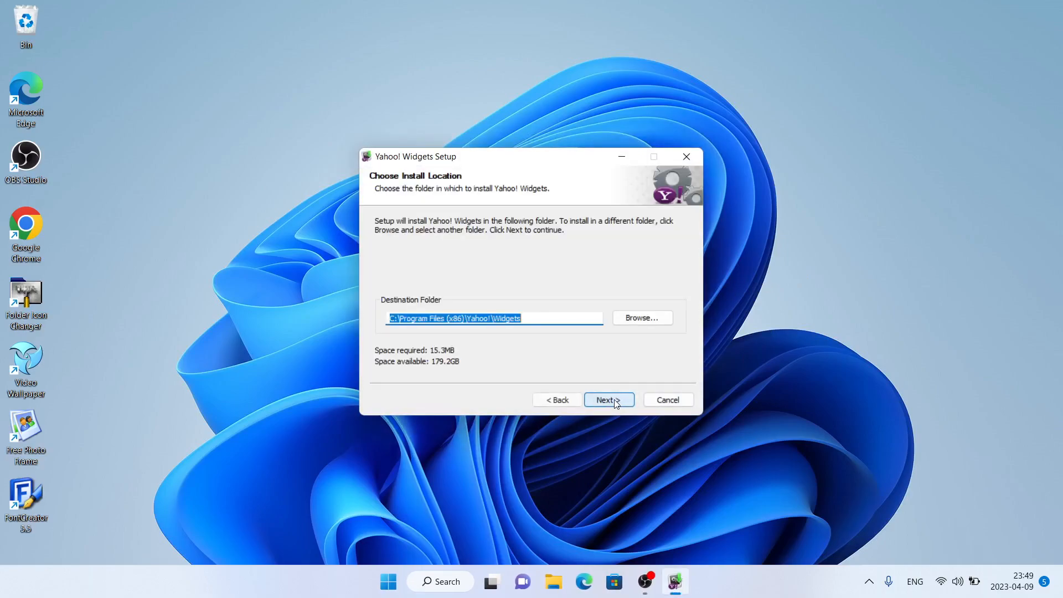
Install Yahoo! Widgets to the default folder without Yahoo default search, then accept its license.
{"action": "left_click", "coordinate": [608, 400]}
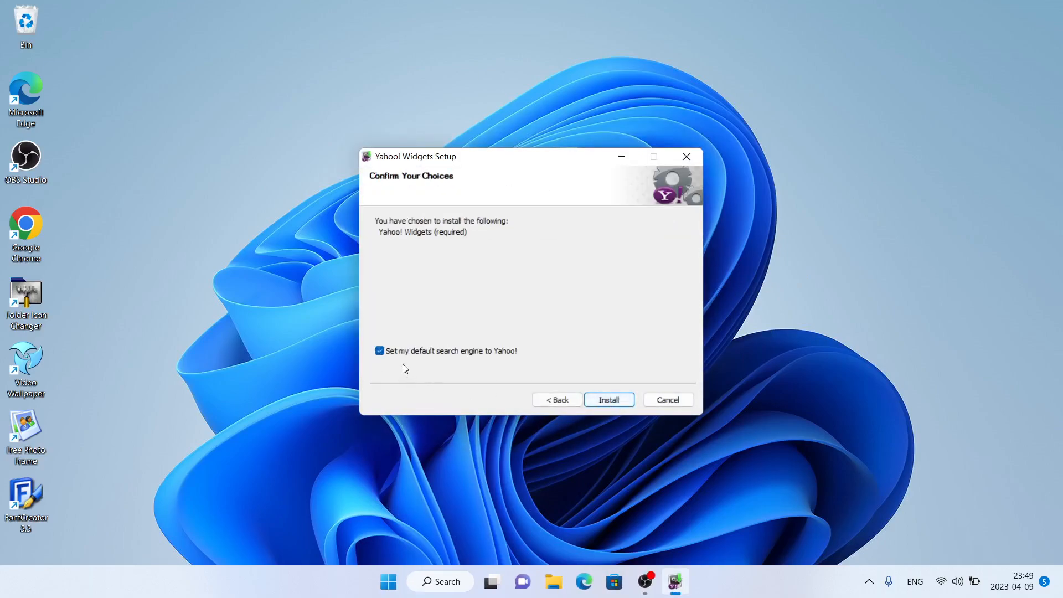
{"action": "left_click", "coordinate": [380, 351]}
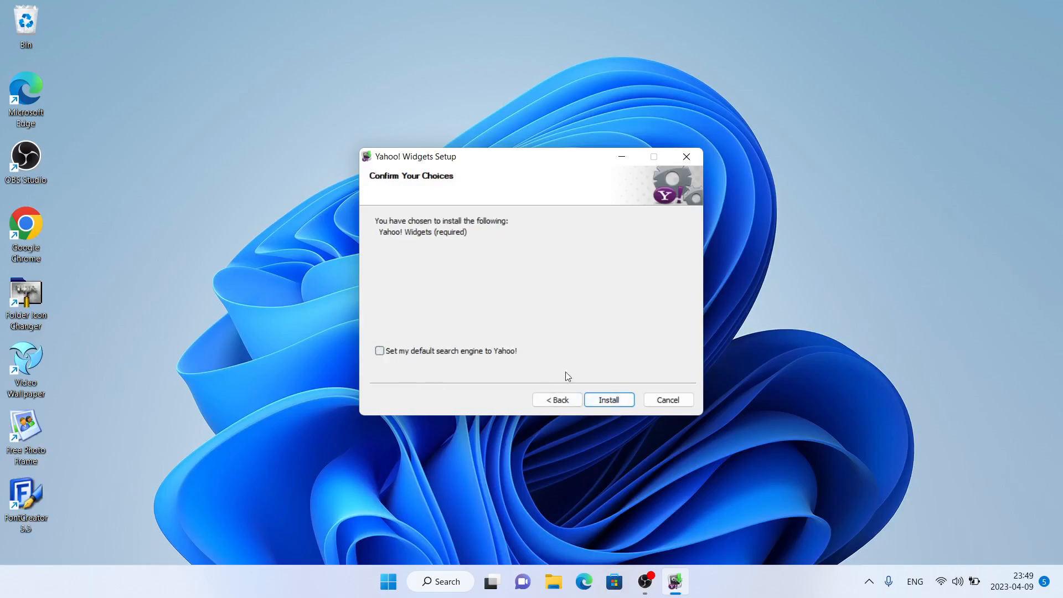
{"action": "left_click", "coordinate": [608, 399]}
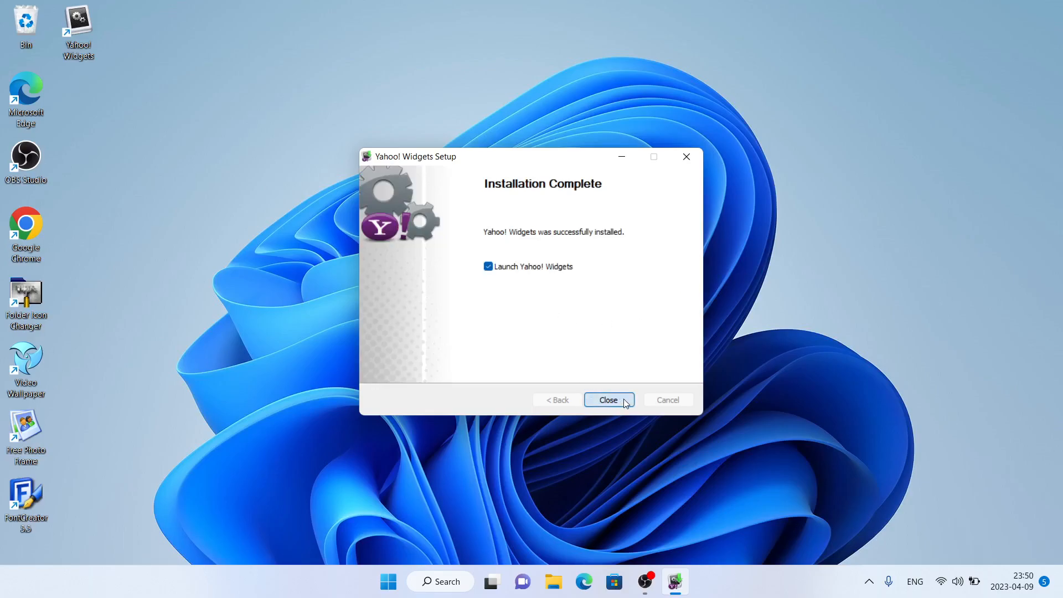
{"action": "left_click", "coordinate": [607, 400]}
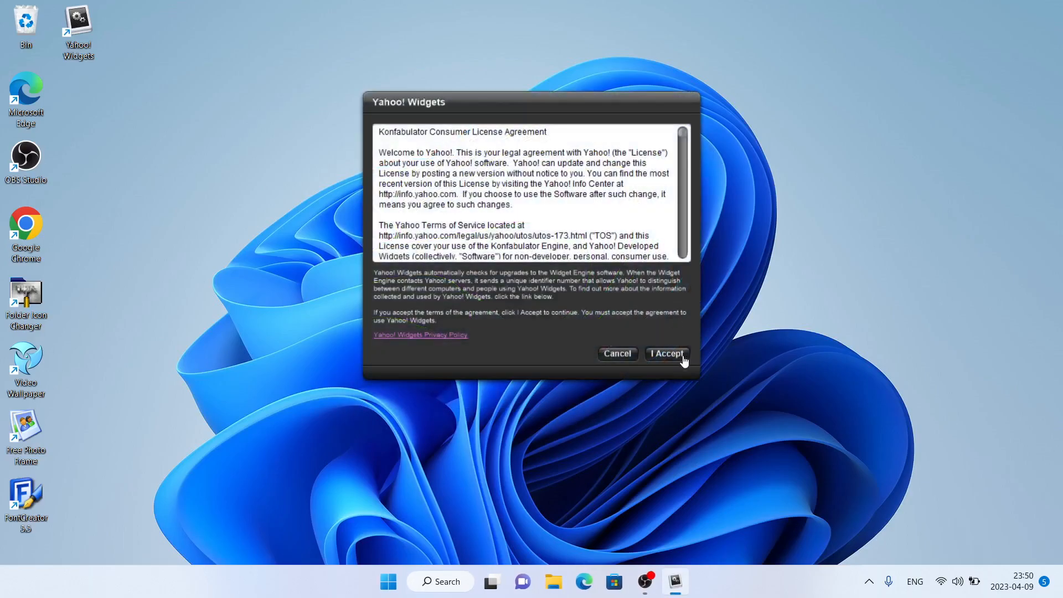
{"action": "left_click", "coordinate": [665, 354]}
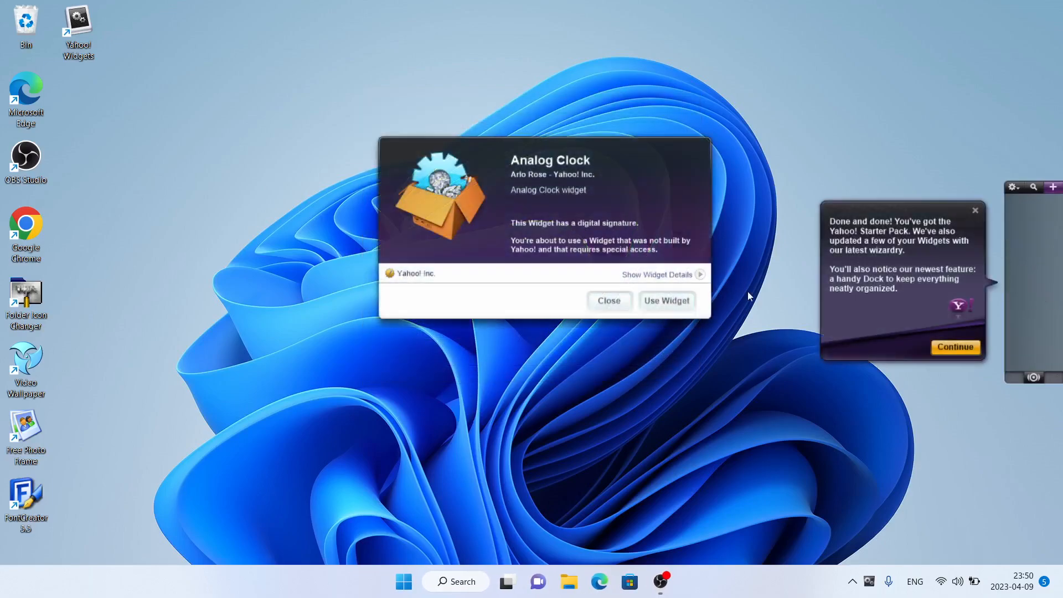